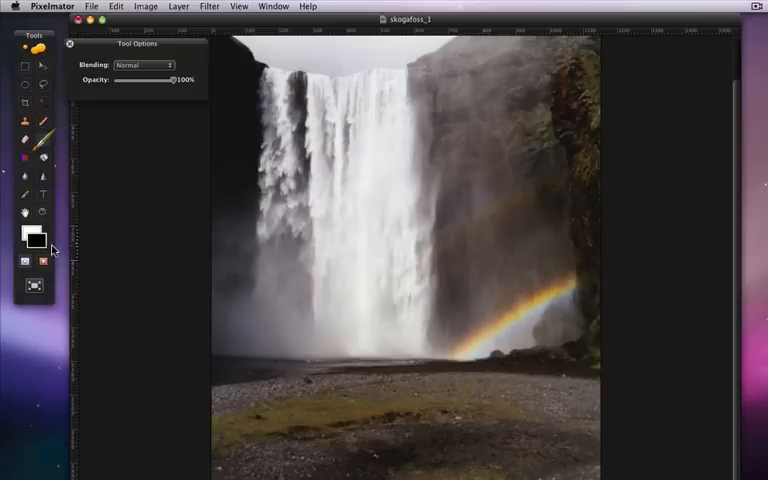
{"action": "mouse_move", "coordinate": [30, 238]}
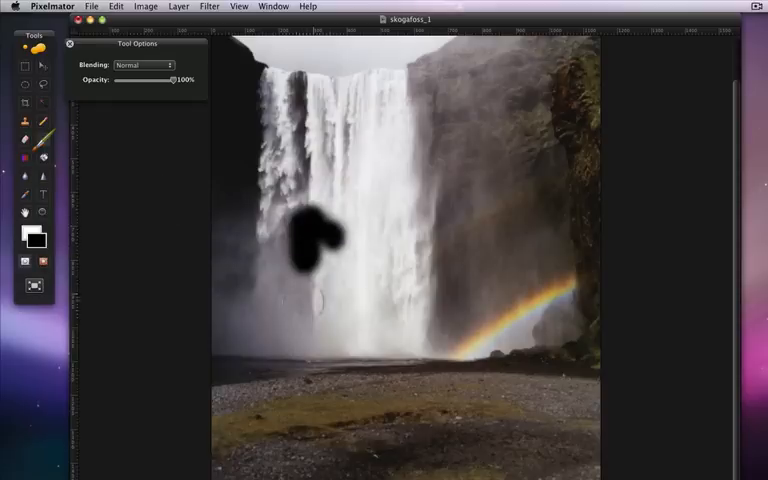
Undo the trial black stroke and switch the painting colour to white
{"action": "key", "text": "cmd+z"}
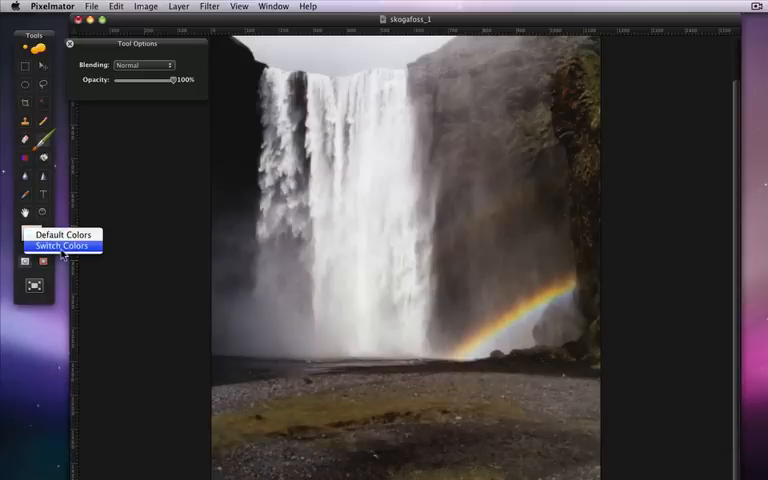
{"action": "left_click", "coordinate": [62, 246]}
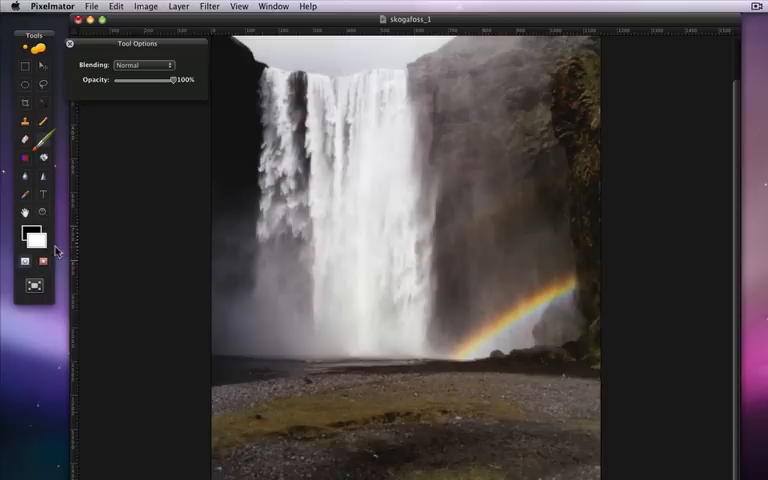
Zoom in on the waterfall photo so the rainbow appears larger
{"action": "right_click", "coordinate": [32, 236]}
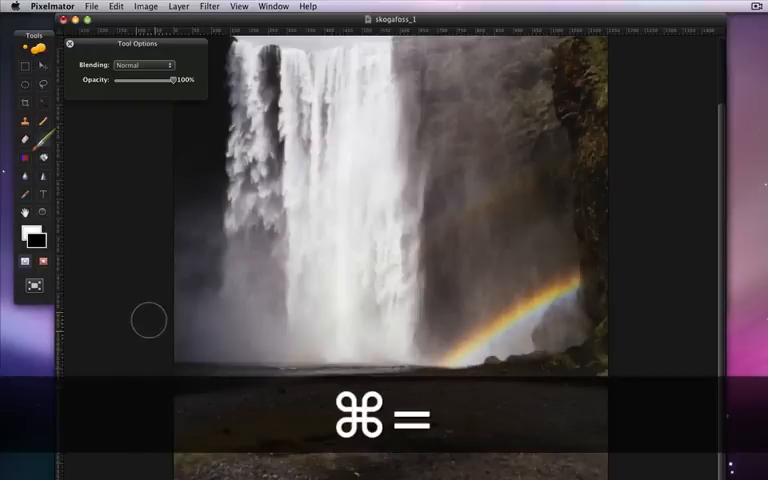
Turn on the quick mask and paint white over the rainbow to clear its red overlay
{"action": "left_click", "coordinate": [44, 260]}
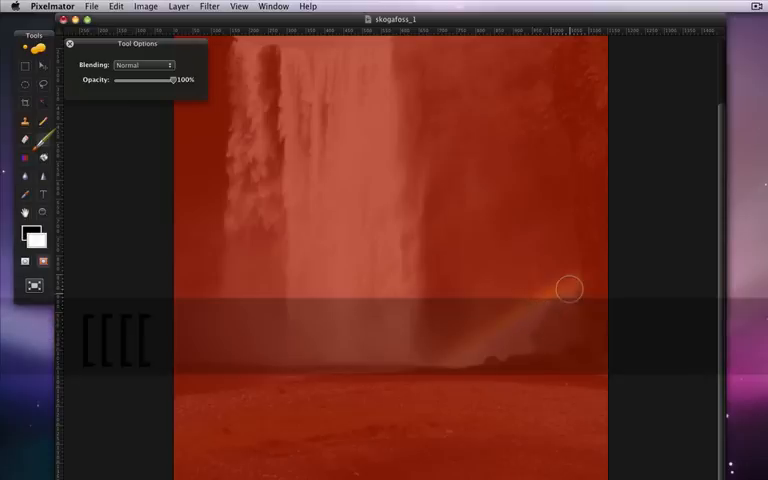
{"action": "left_click_drag", "start_coordinate": [568, 288], "coordinate": [516, 320]}
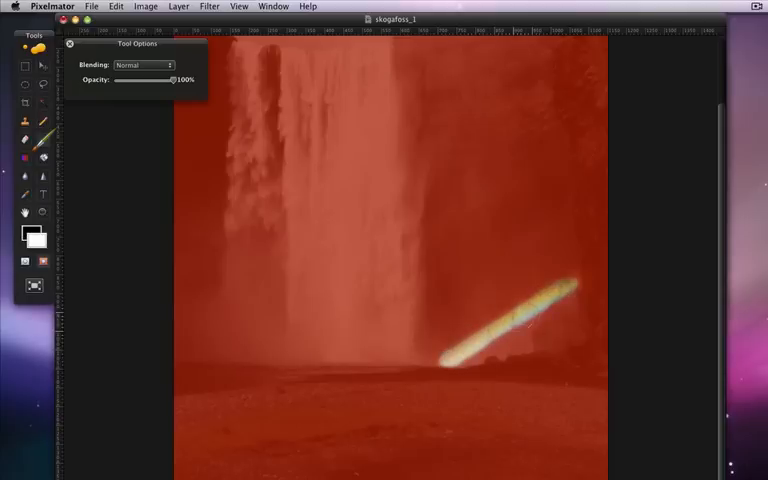
{"action": "mouse_move", "coordinate": [528, 316]}
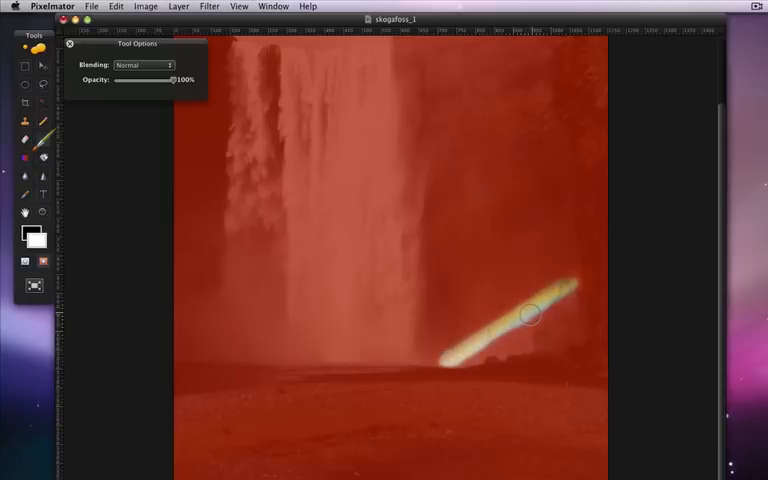
{"action": "key", "text": "cmd+="}
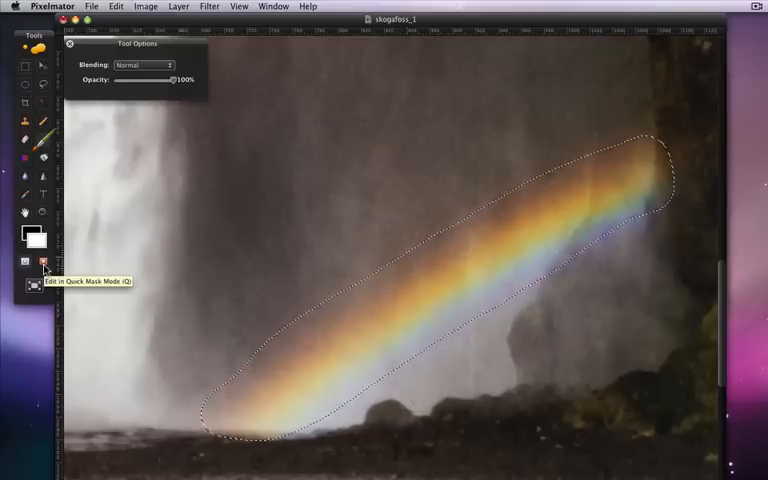
Back in the quick mask, paint black along the rainbow's blurry edge to tighten the clear area
{"action": "left_click", "coordinate": [36, 262]}
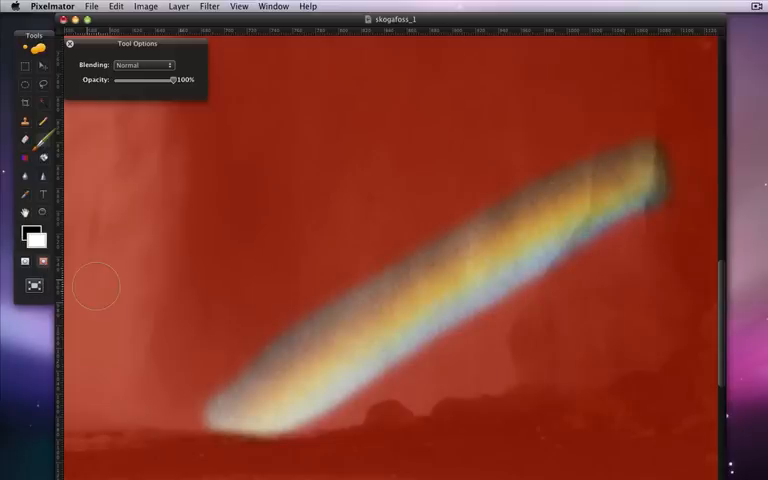
{"action": "mouse_move", "coordinate": [516, 222]}
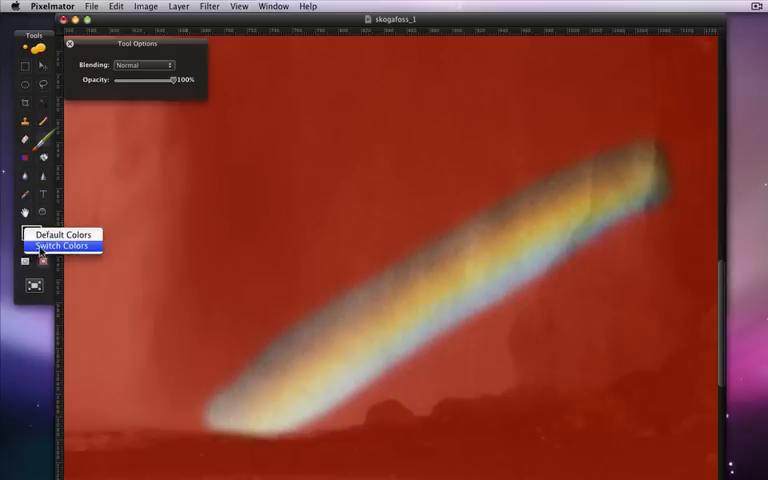
{"action": "left_click", "coordinate": [58, 234]}
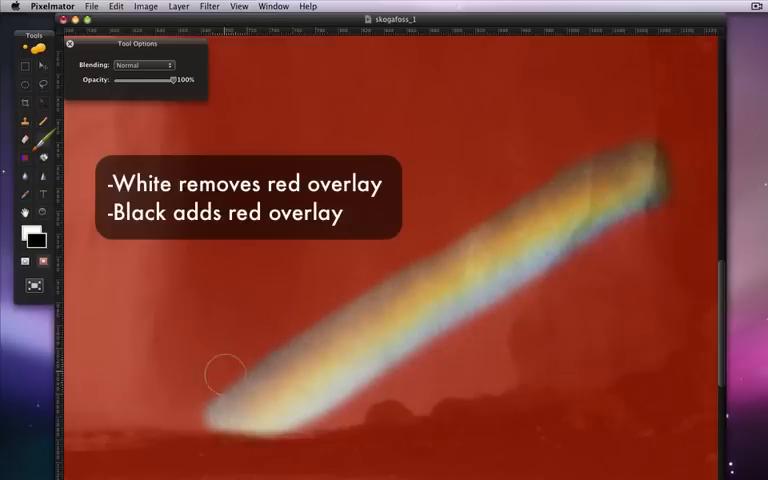
{"action": "left_click_drag", "start_coordinate": [224, 376], "coordinate": [420, 240]}
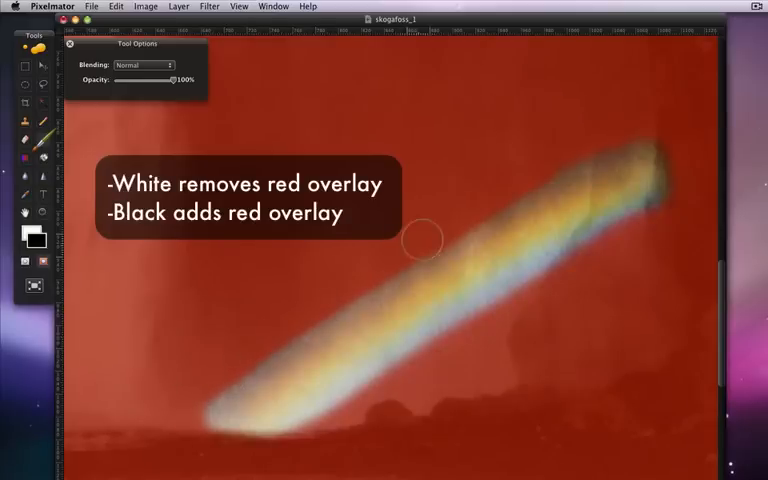
{"action": "mouse_move", "coordinate": [672, 152]}
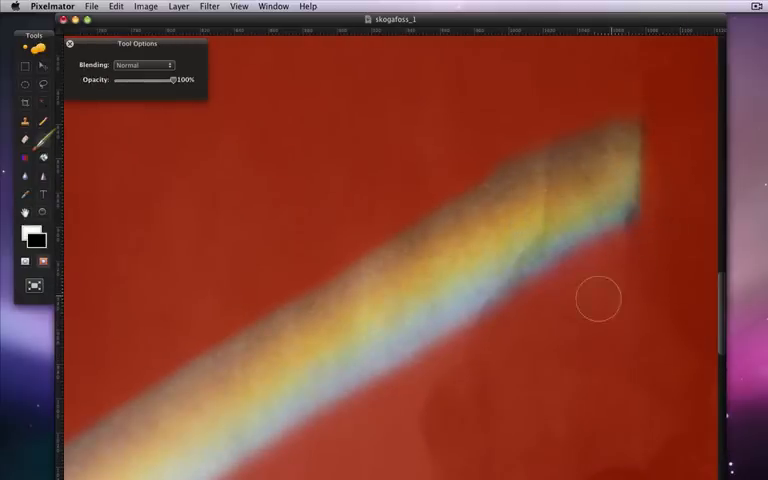
{"action": "key", "text": "cmd+-"}
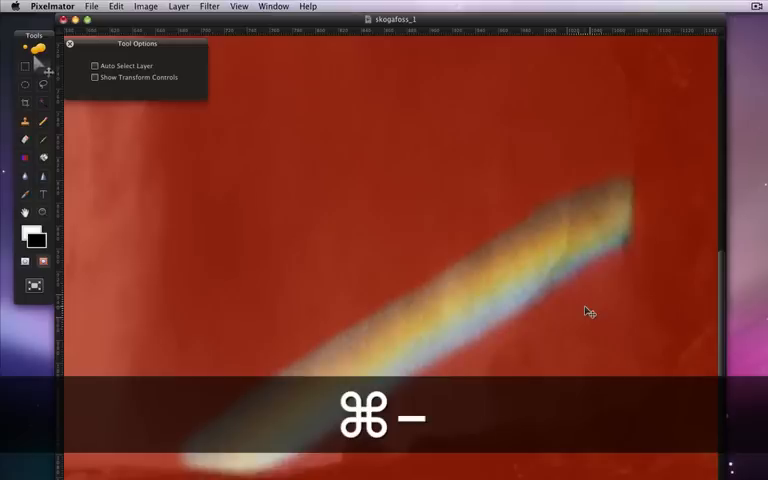